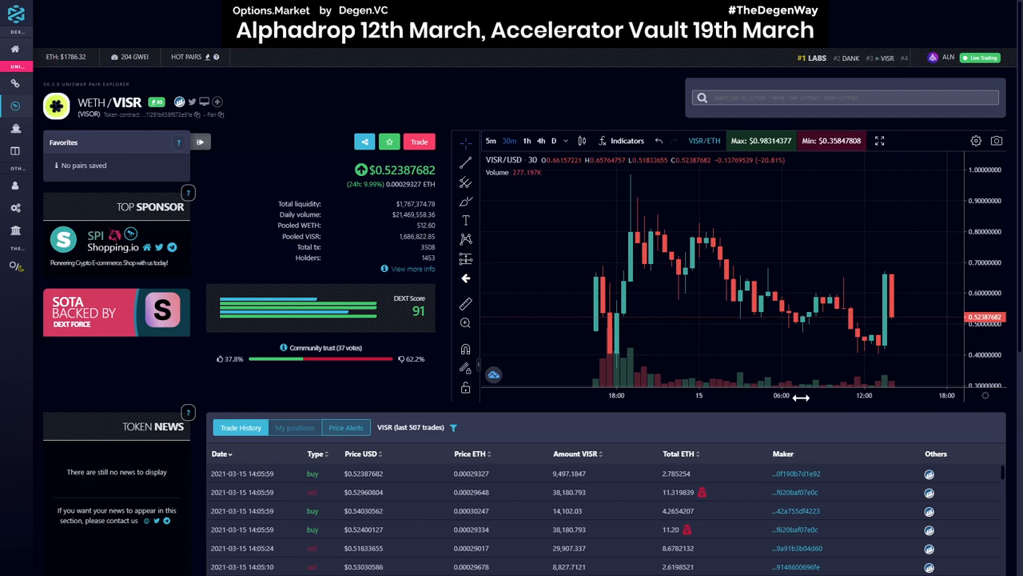
{"action": "mouse_move", "coordinate": [622, 353]}
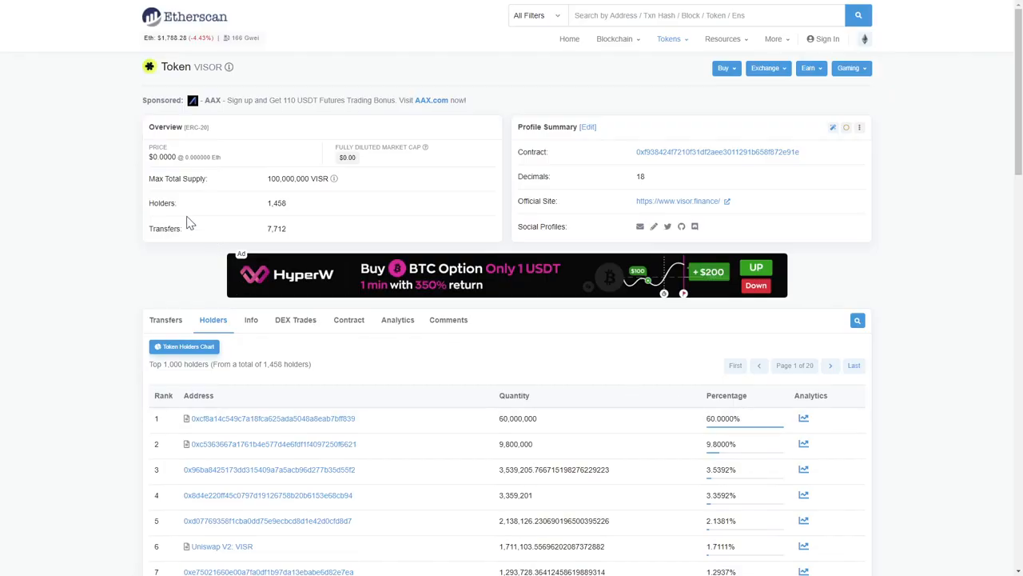
{"action": "mouse_move", "coordinate": [344, 221]}
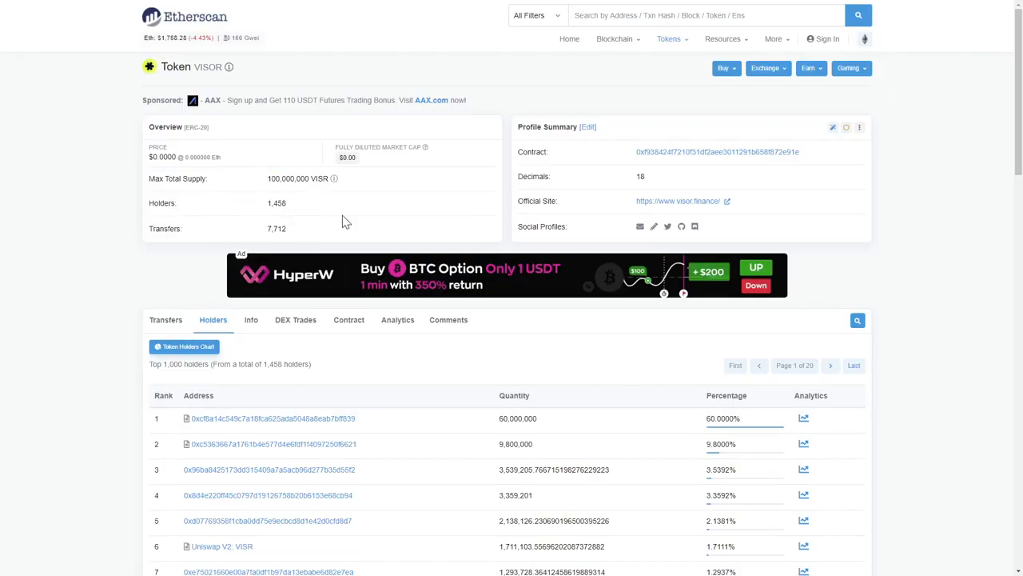
Open Etherscan's VISOR Token Holders Chart showing the top 100 holders' 91.60% share
{"action": "left_click", "coordinate": [184, 346]}
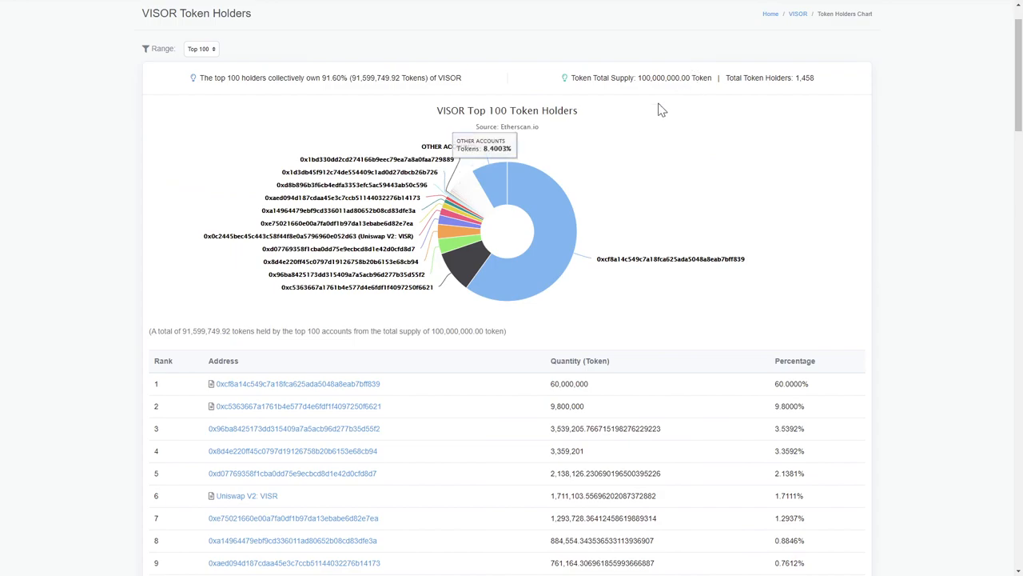
{"action": "mouse_move", "coordinate": [669, 144]}
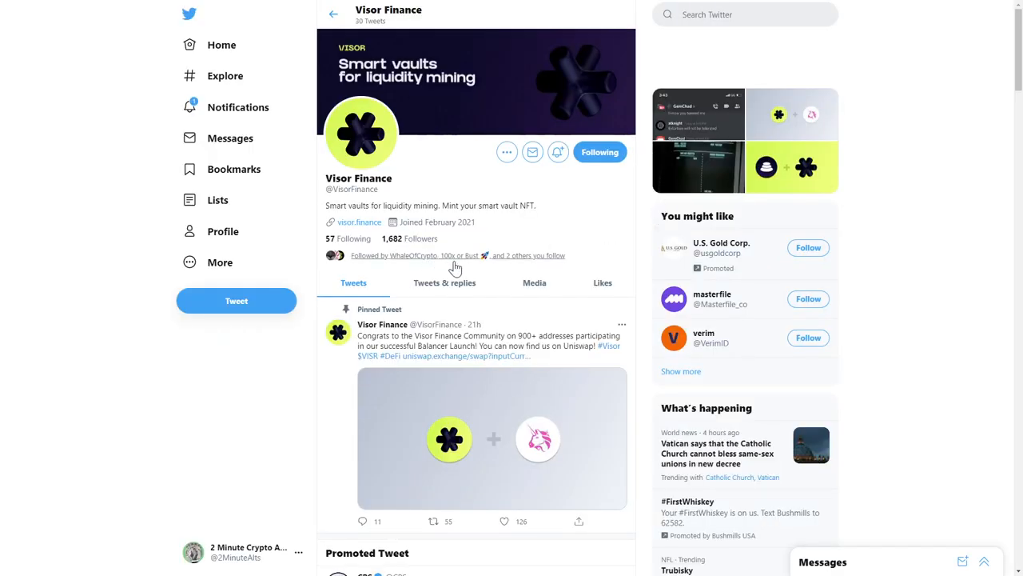
{"action": "mouse_move", "coordinate": [466, 324]}
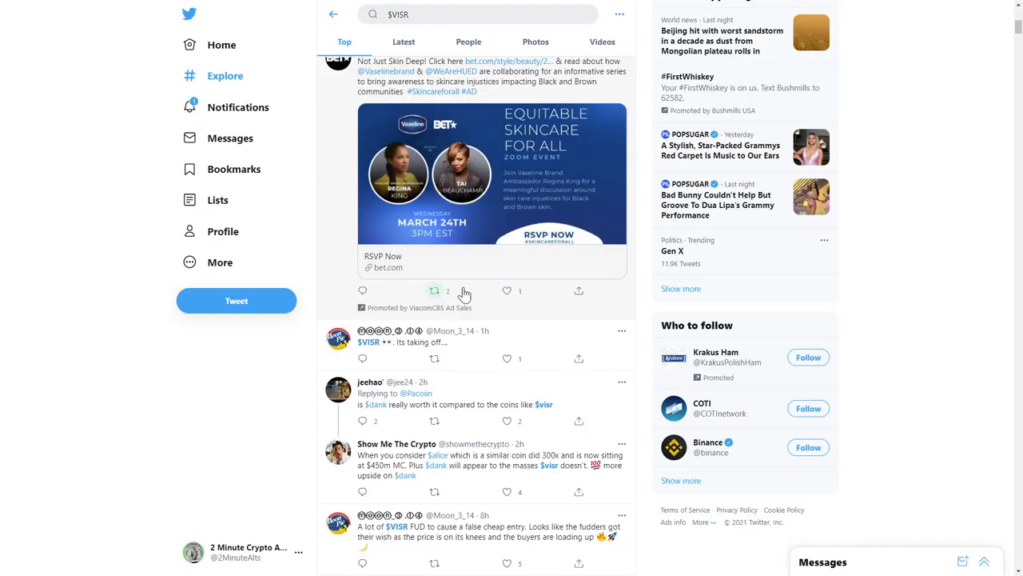
Scroll the Talkwalker $VISR results to view key metrics and sentiment
{"action": "scroll", "scroll_direction": "down", "scroll_amount": 3}
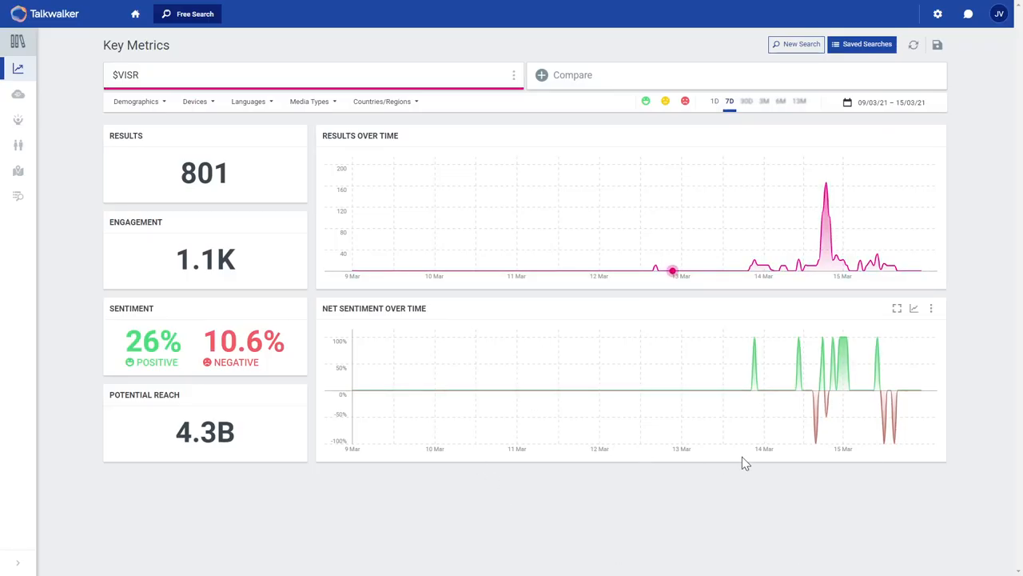
{"action": "mouse_move", "coordinate": [226, 246]}
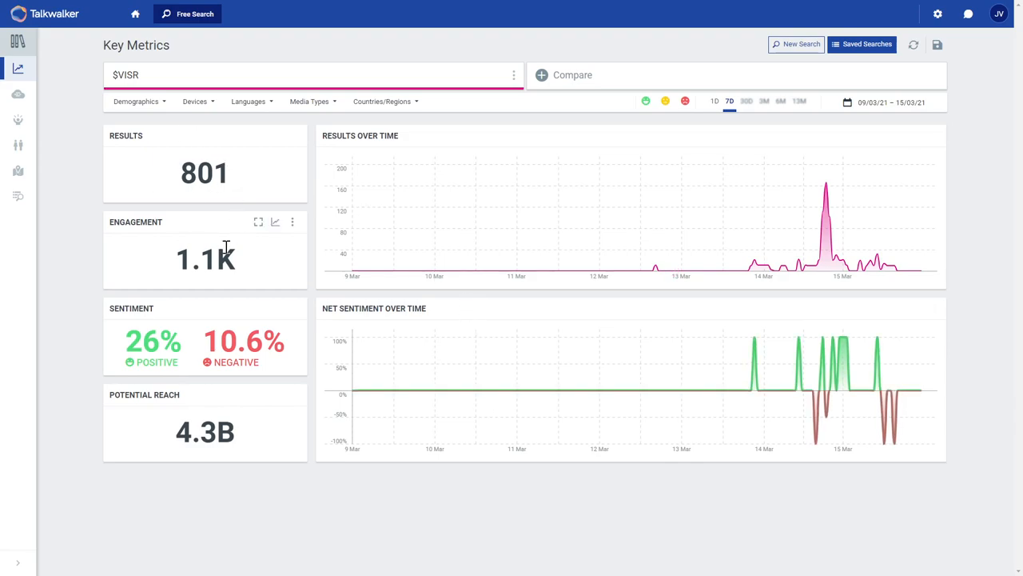
{"action": "mouse_move", "coordinate": [659, 325]}
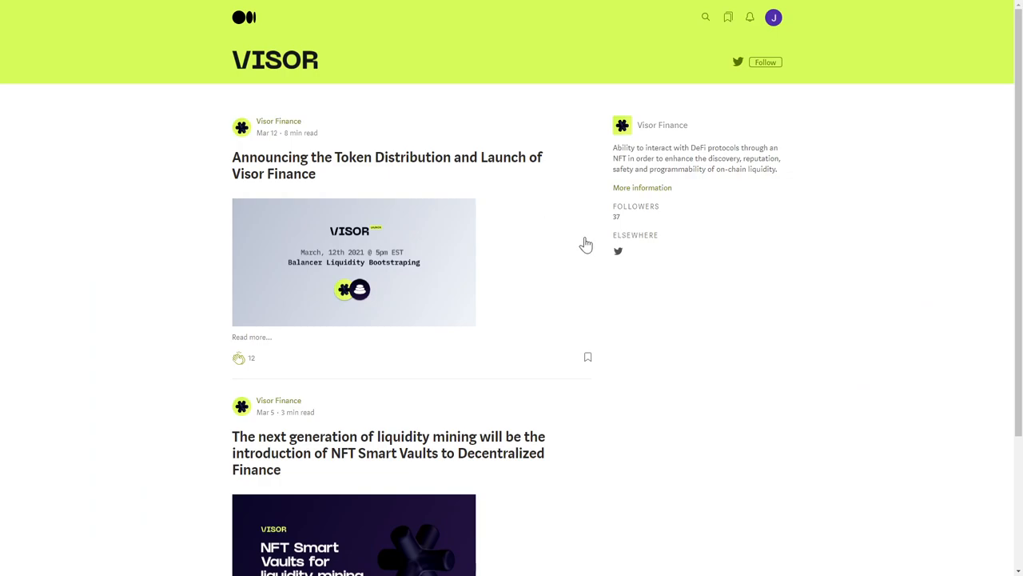
Scroll through Visor's Medium article on NFT Smart Vaults for liquidity mining
{"action": "scroll", "scroll_direction": "down", "scroll_amount": 3}
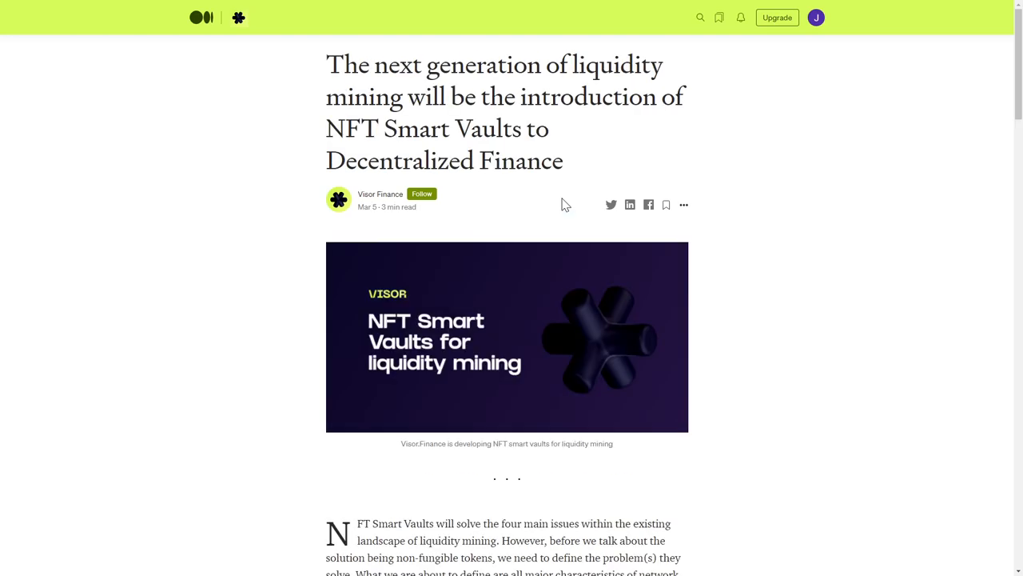
{"action": "scroll", "scroll_direction": "down", "scroll_amount": 3}
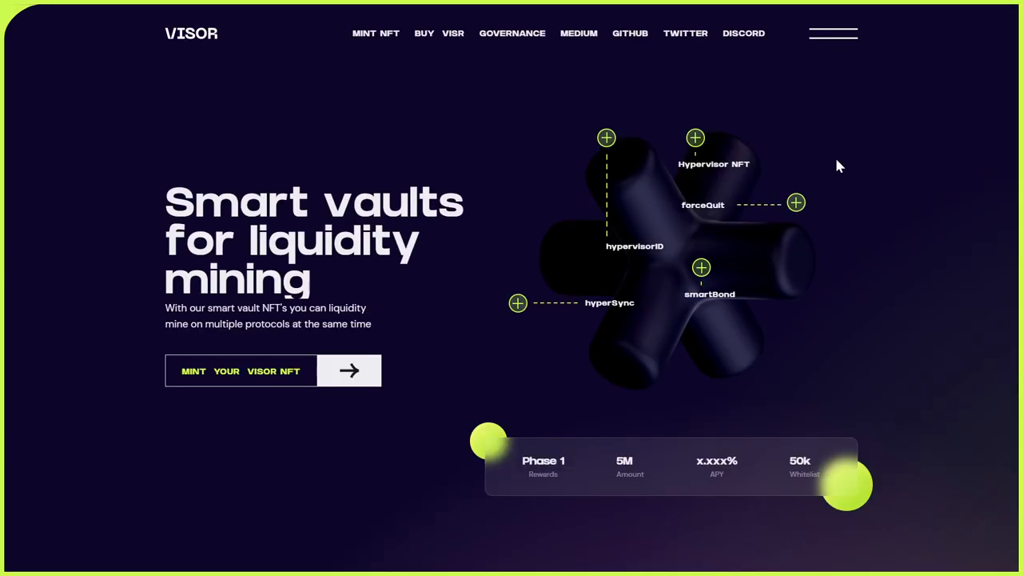
{"action": "mouse_move", "coordinate": [671, 170]}
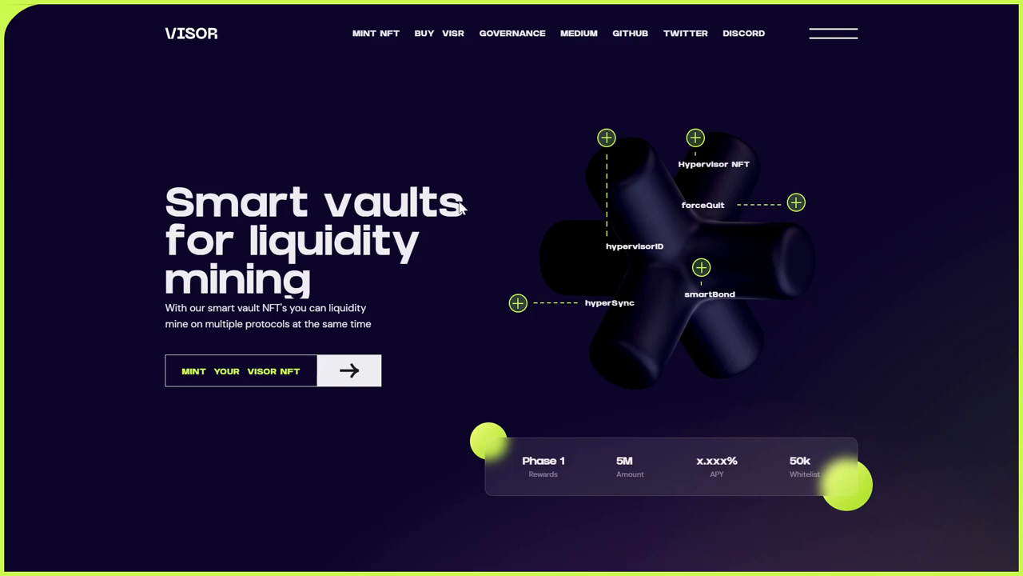
{"action": "mouse_move", "coordinate": [512, 225]}
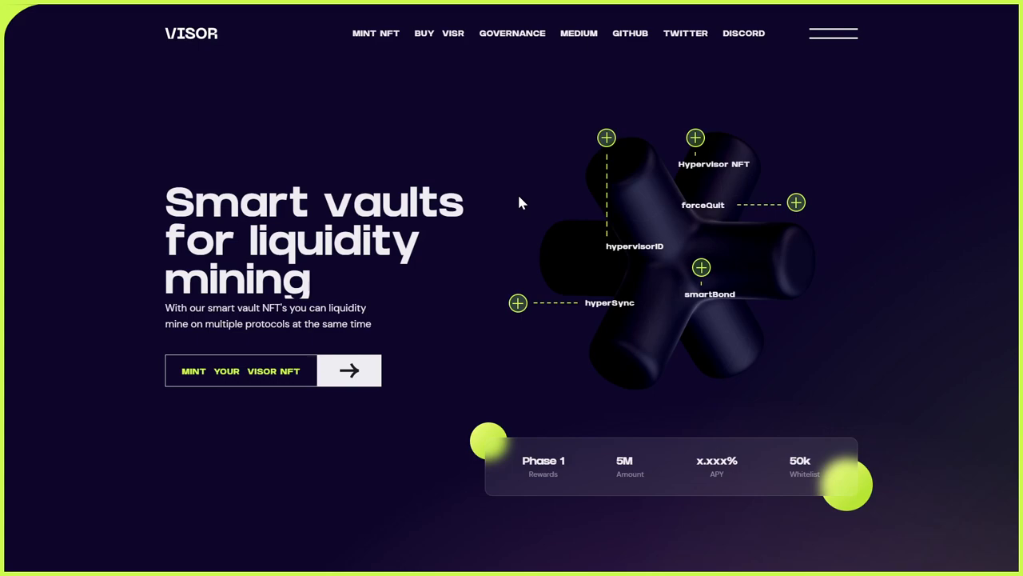
{"action": "mouse_move", "coordinate": [526, 195]}
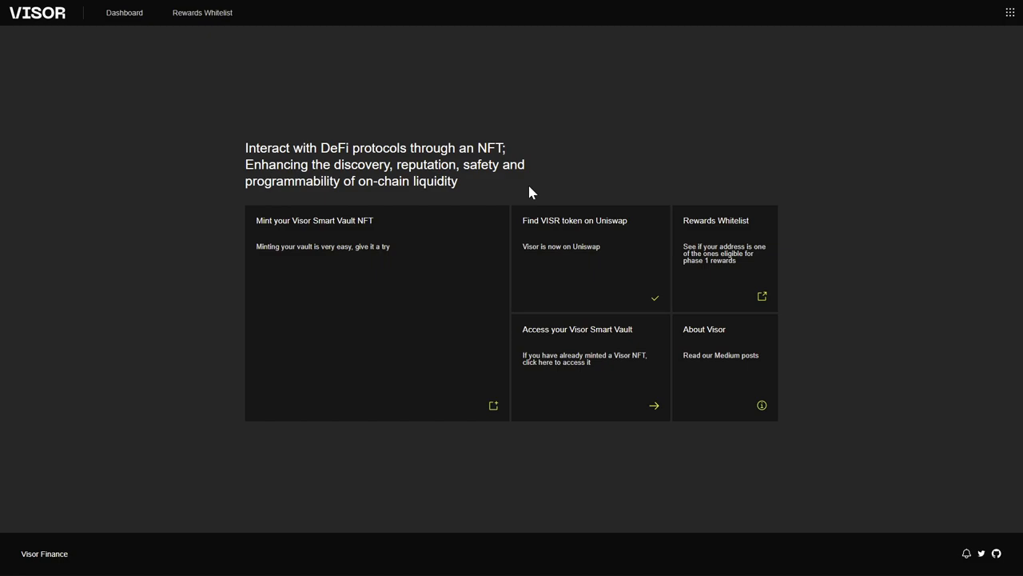
{"action": "mouse_move", "coordinate": [536, 198]}
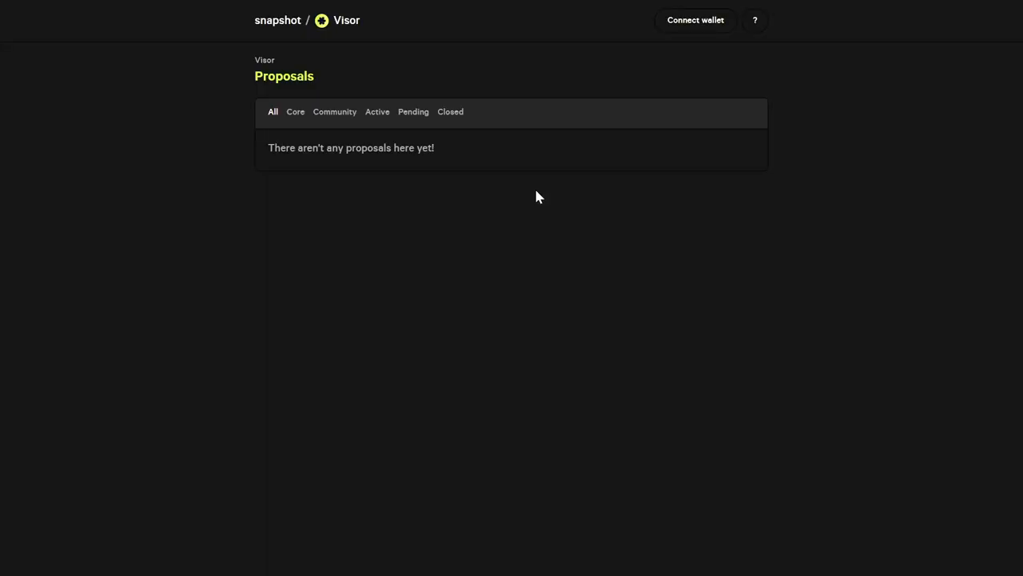
{"action": "mouse_move", "coordinate": [521, 189]}
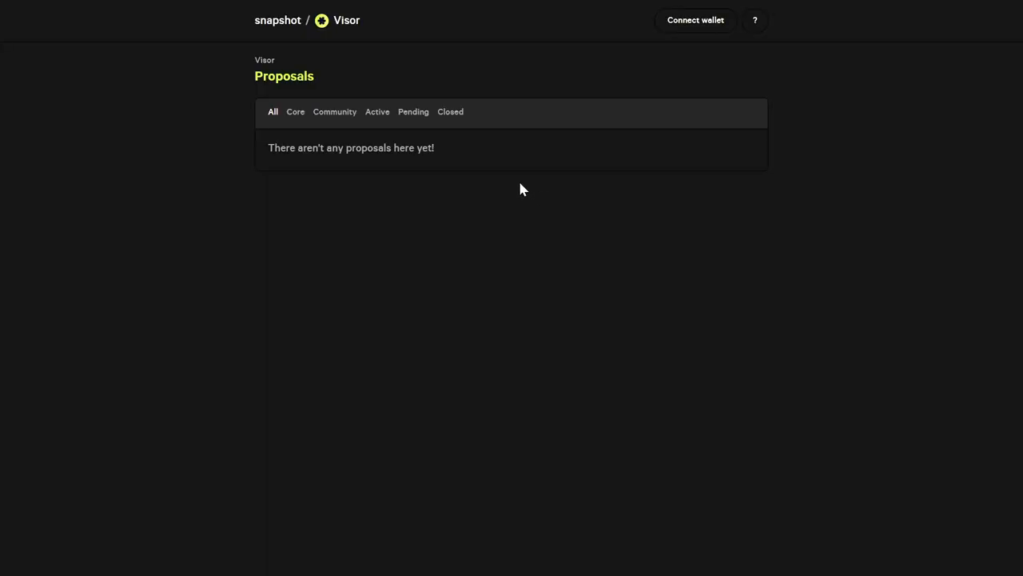
{"action": "mouse_move", "coordinate": [534, 176]}
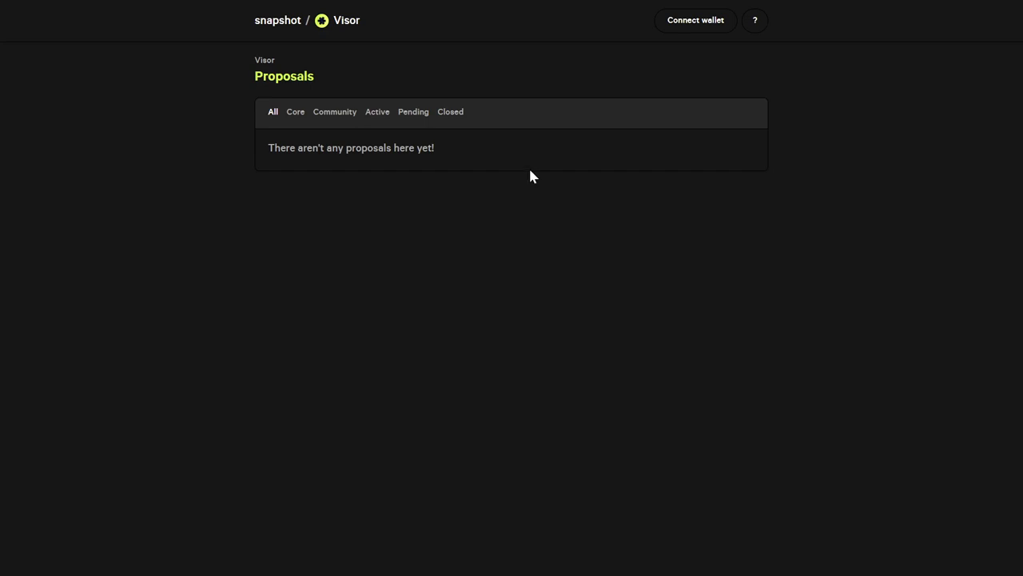
{"action": "mouse_move", "coordinate": [542, 173]}
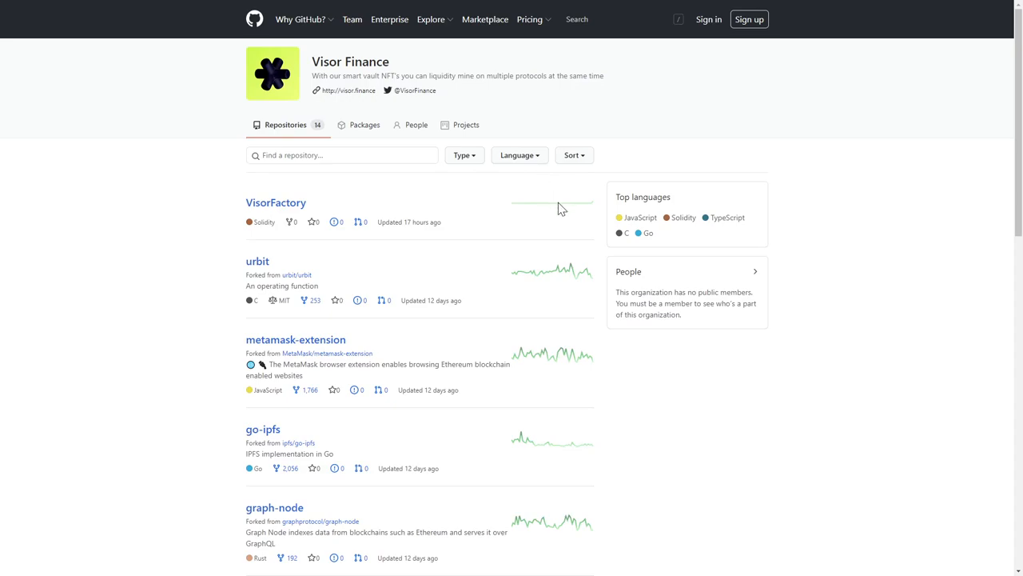
{"action": "mouse_move", "coordinate": [606, 214]}
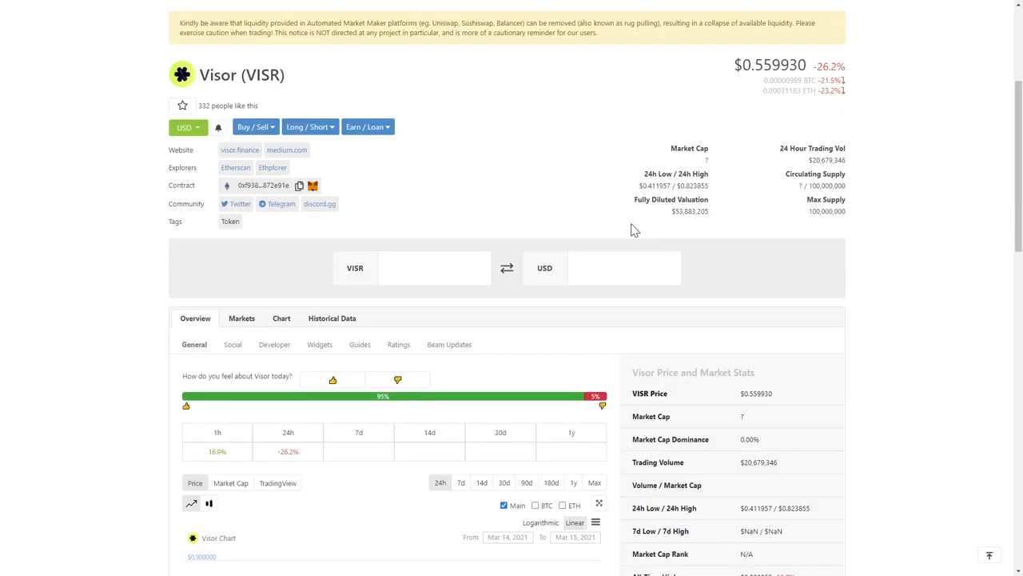
{"action": "mouse_move", "coordinate": [615, 222]}
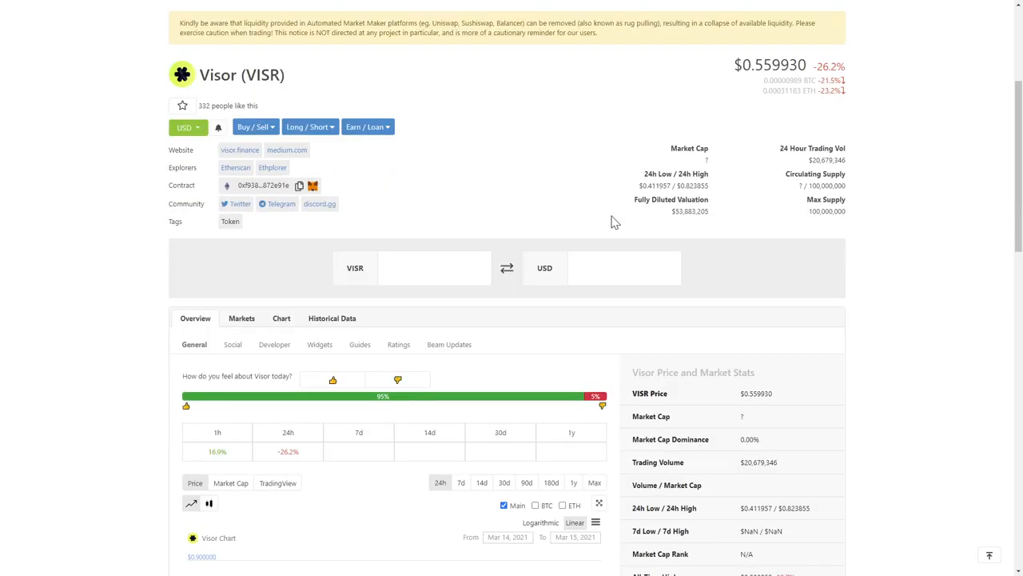
{"action": "mouse_move", "coordinate": [585, 194]}
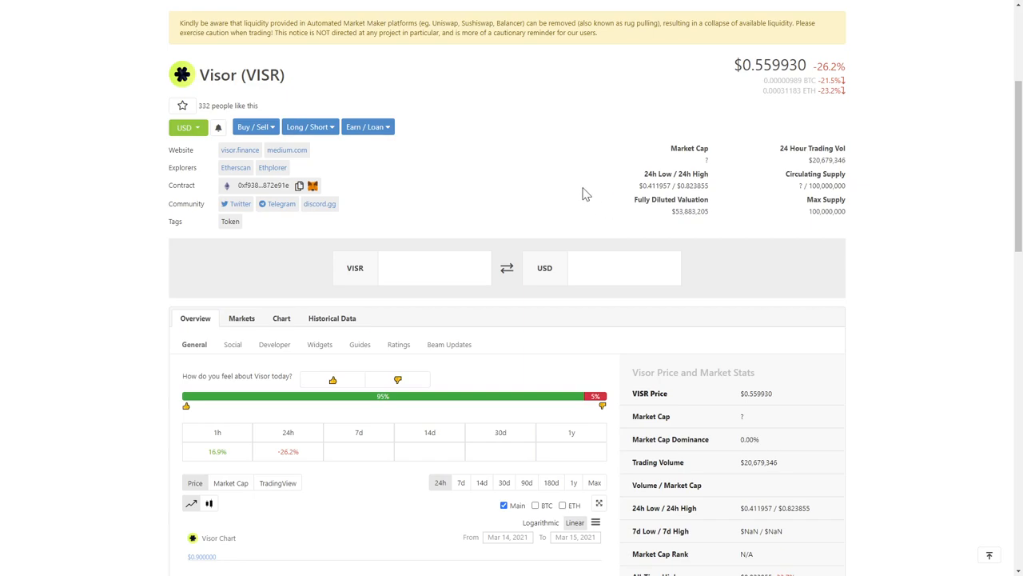
Scroll the VISR CoinGecko page past the 24h chart to the Uniswap (v2) market
{"action": "scroll", "scroll_direction": "down", "scroll_amount": 3}
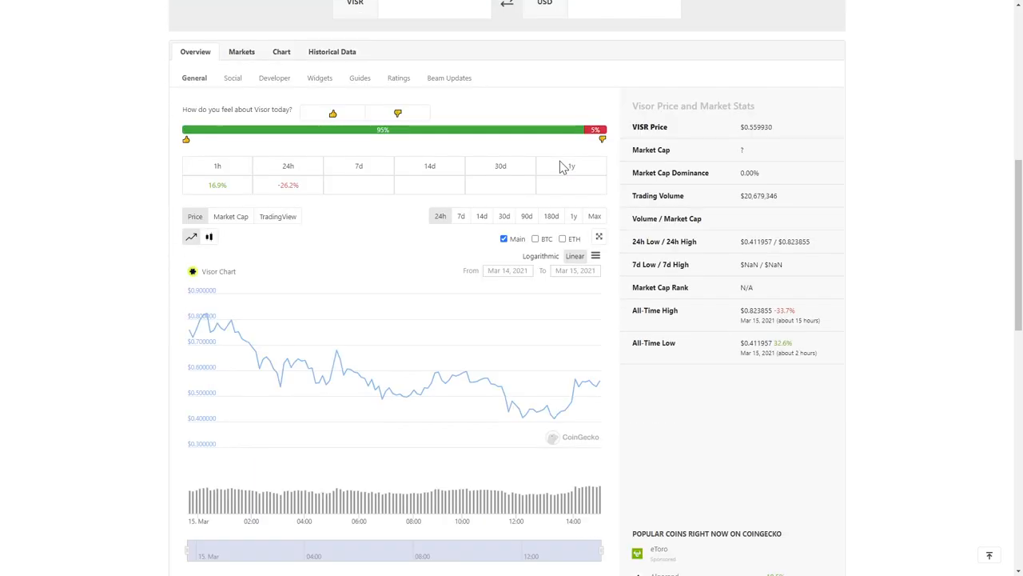
{"action": "scroll", "scroll_direction": "down", "scroll_amount": 3}
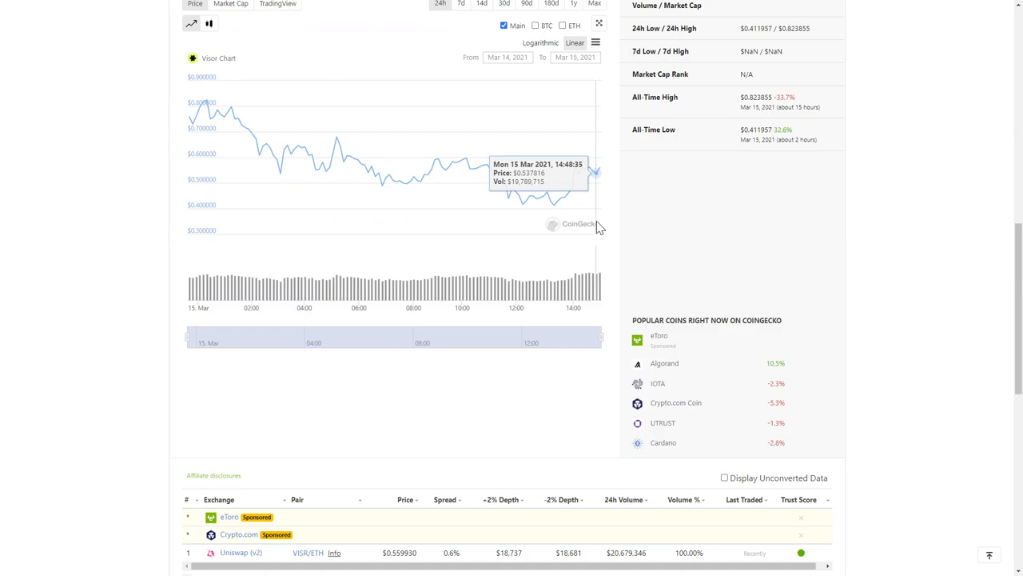
{"action": "scroll", "scroll_direction": "down", "scroll_amount": 3}
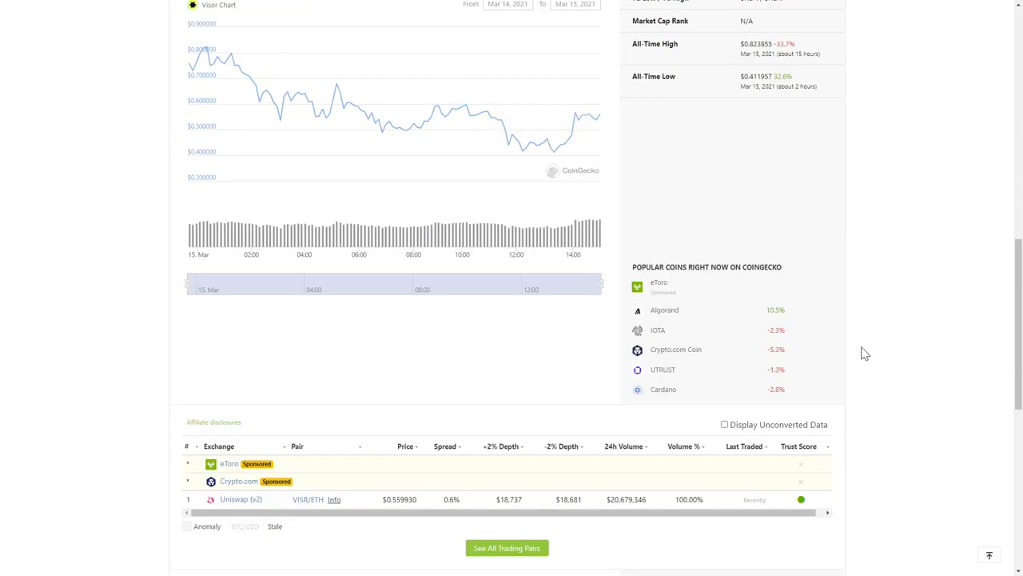